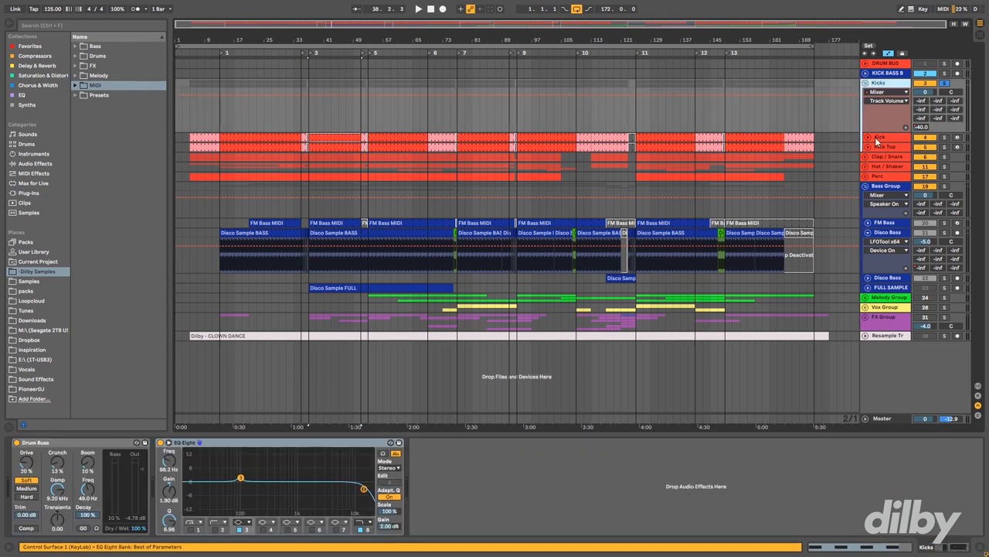
Step: Select the Kick track so its Sample Audition instrument and filter effects appear in Device View
left_click(880, 136)
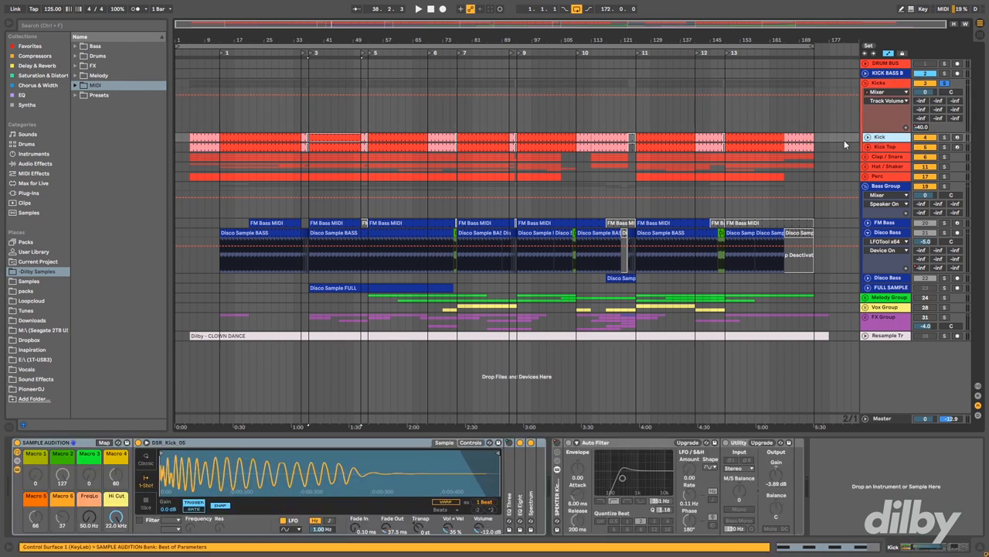